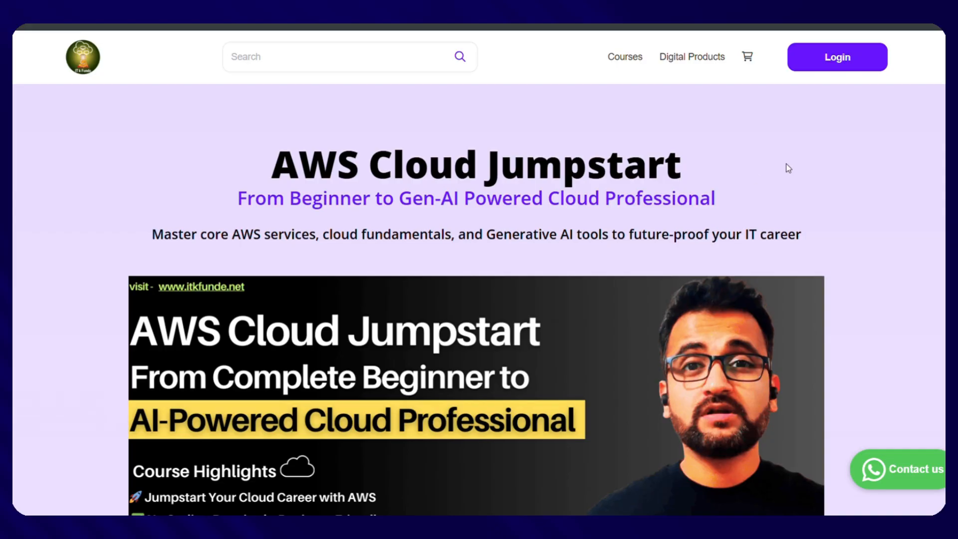
Step: Scroll past What You'll Learn and Course Highlights, then expand all sessions through Week 16
scroll("down", 3)
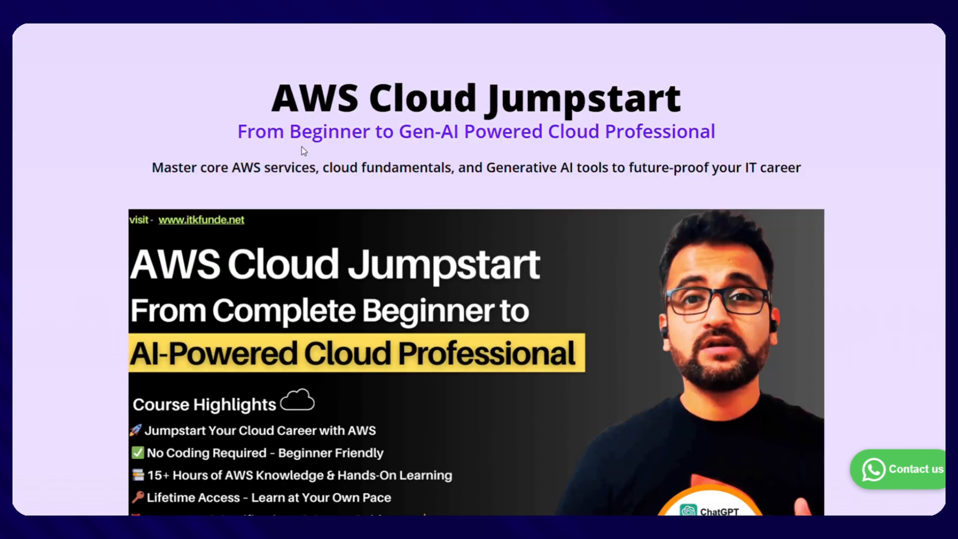
scroll("down", 3)
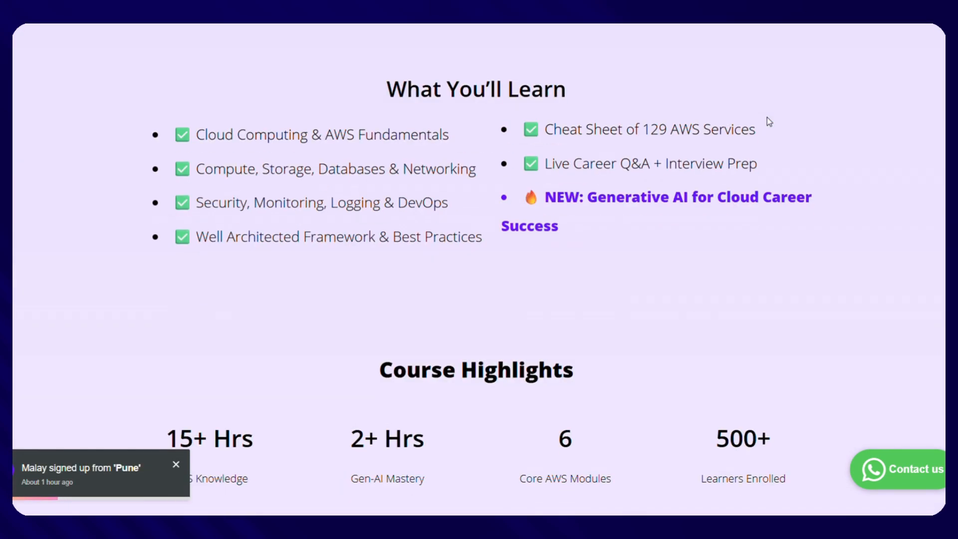
scroll("down", 3)
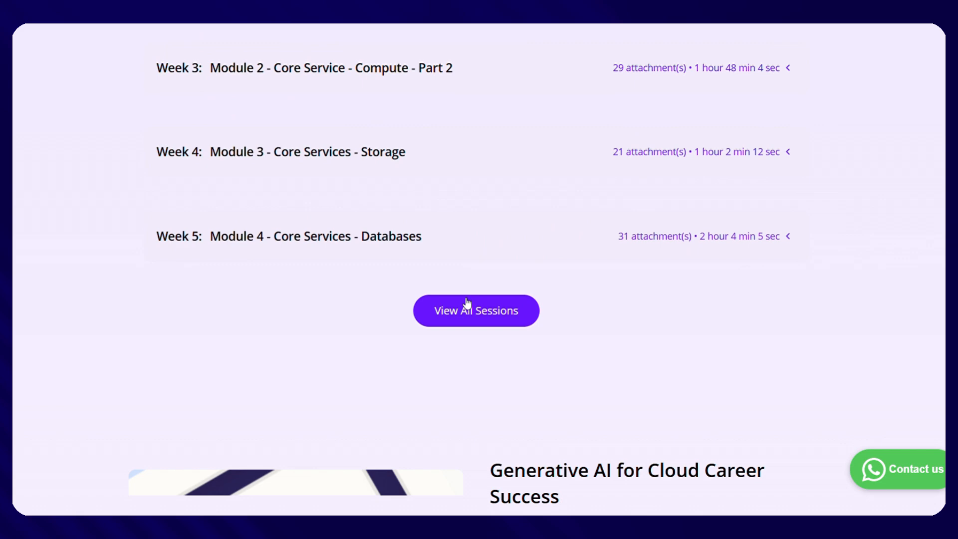
left_click(476, 311)
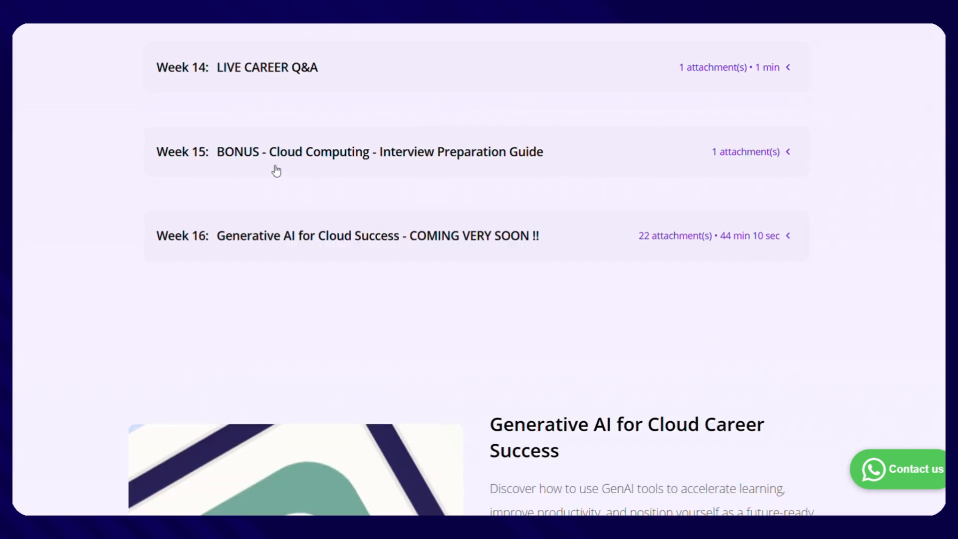